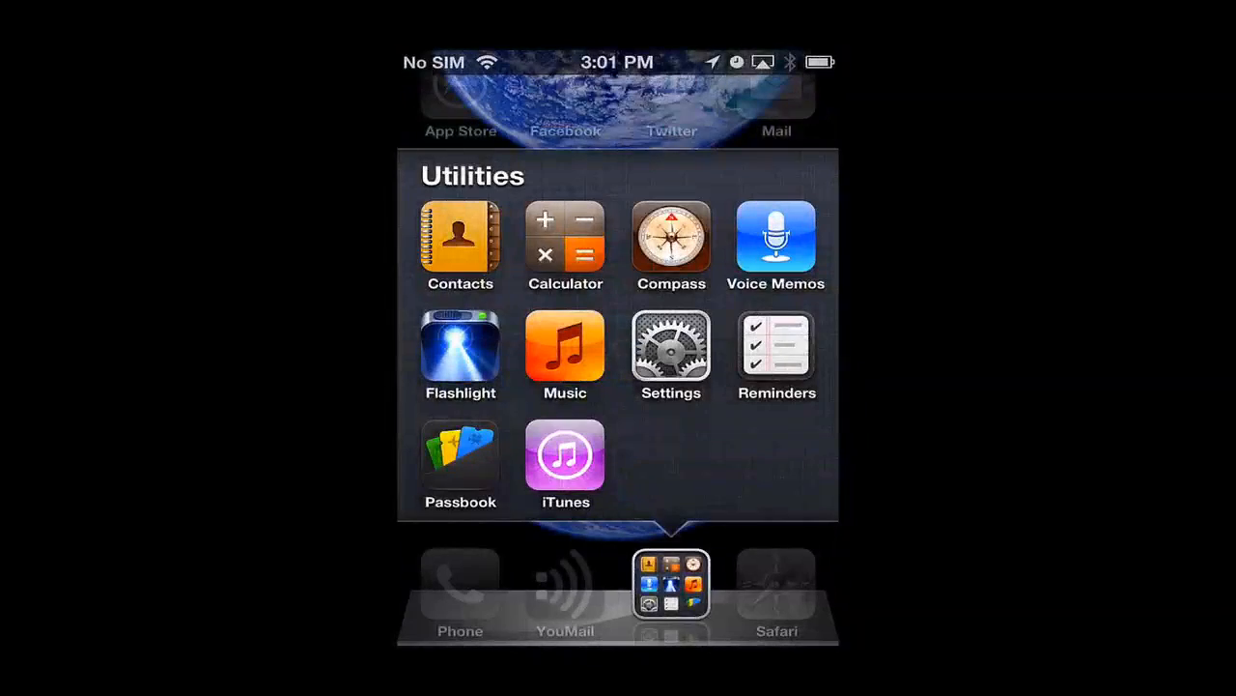
Step: Open Settings from the Utilities folder on the Home Screen
left_click(672, 584)
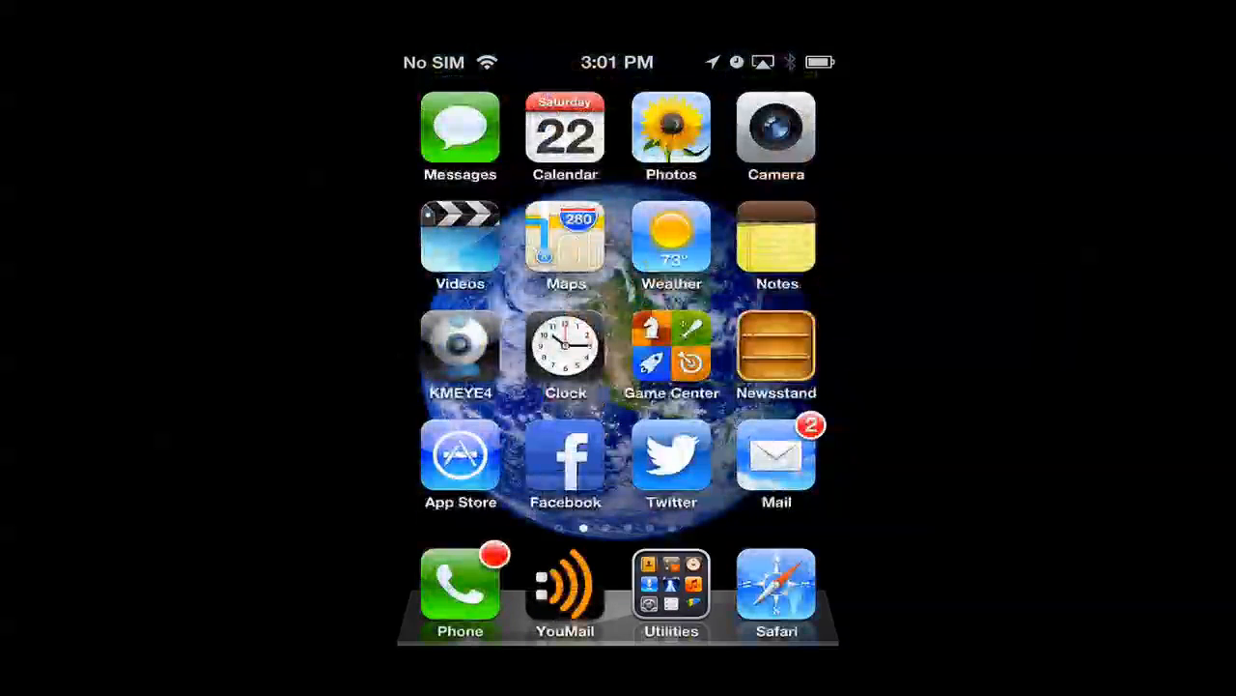
left_click(776, 236)
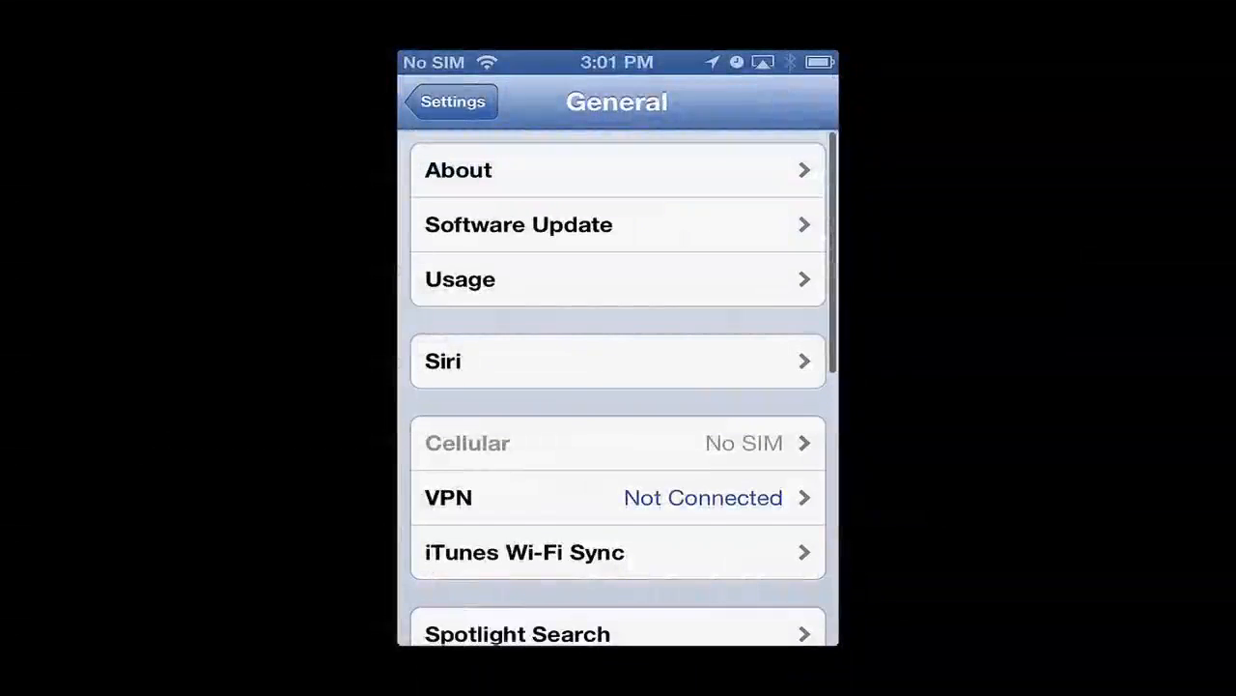
scroll("down", 3)
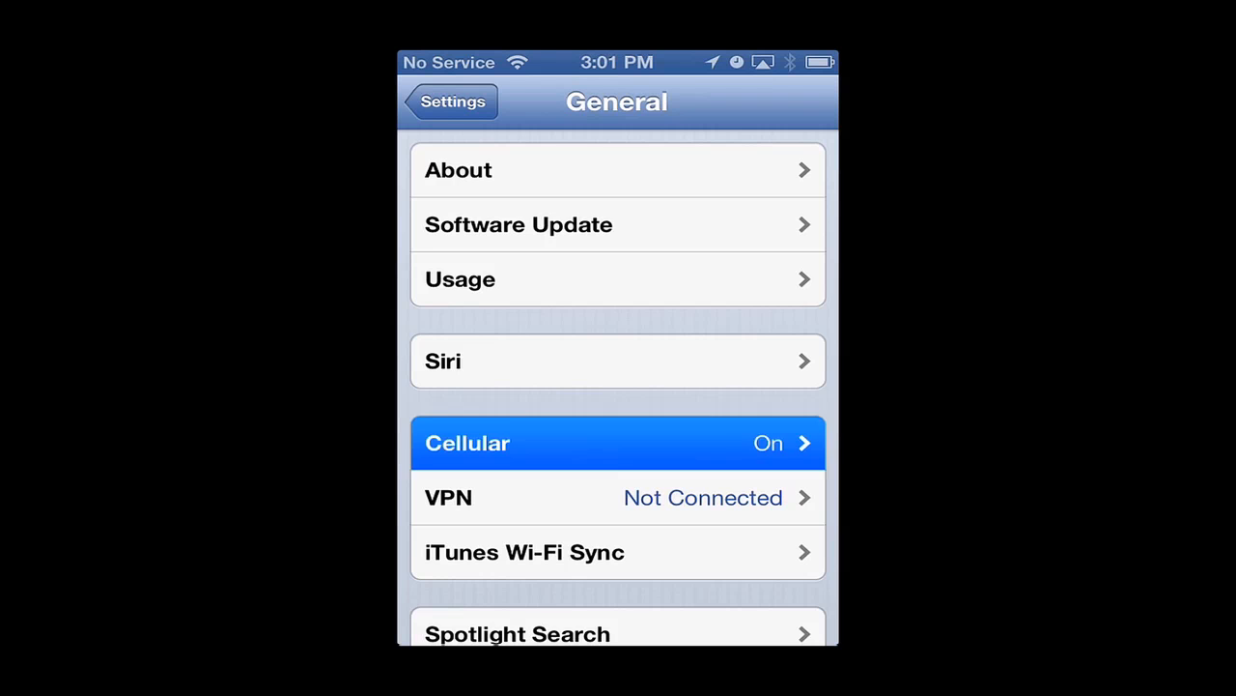
Step: Reach the Cellular Data Network page showing APN epc.tmobile.com for data and MMS
left_click(618, 442)
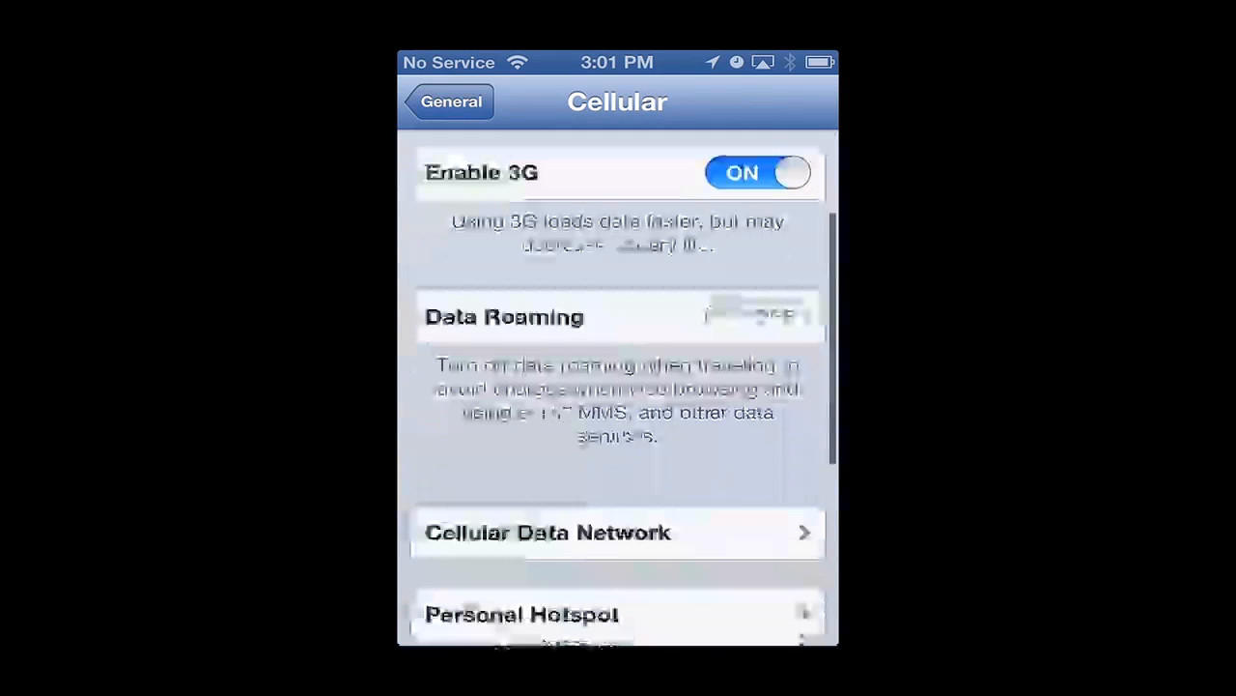
scroll("down", 3)
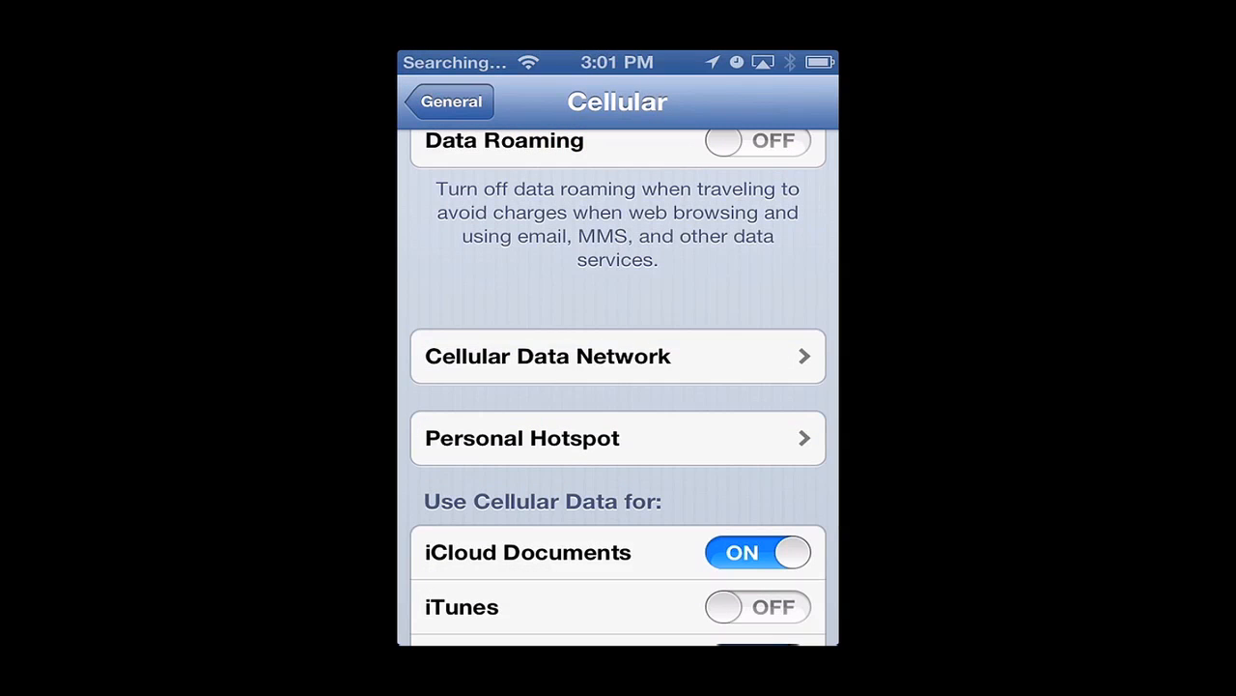
left_click(618, 355)
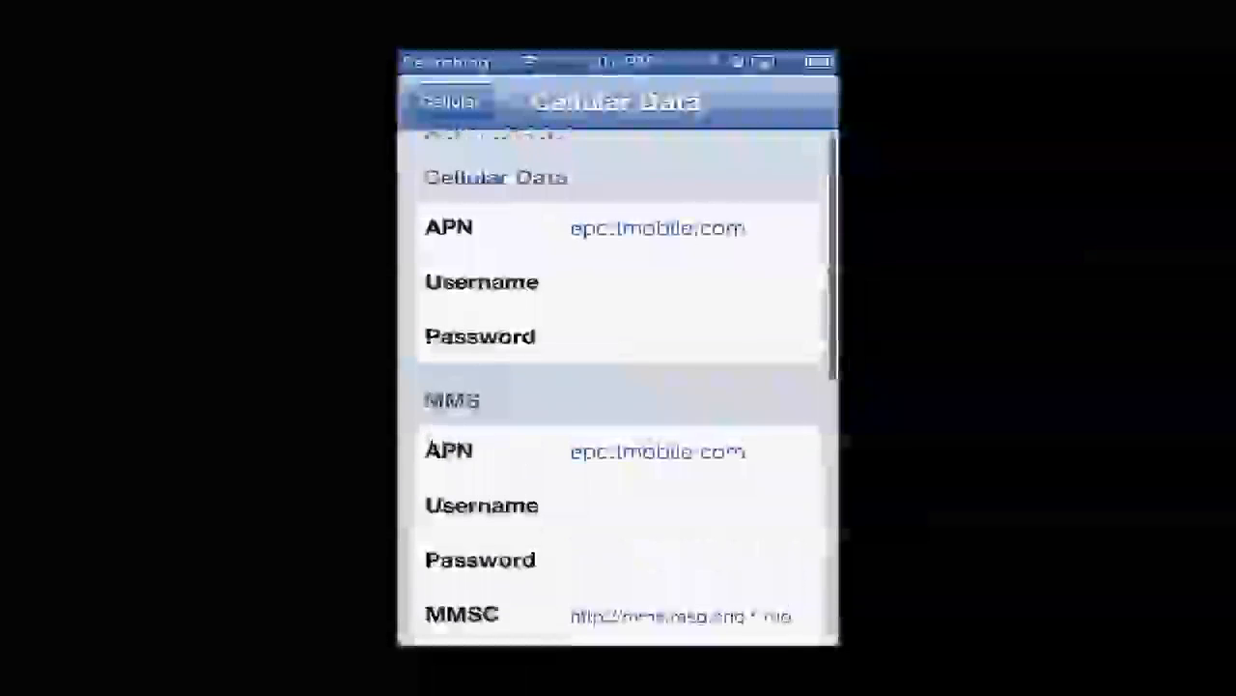
scroll("down", 3)
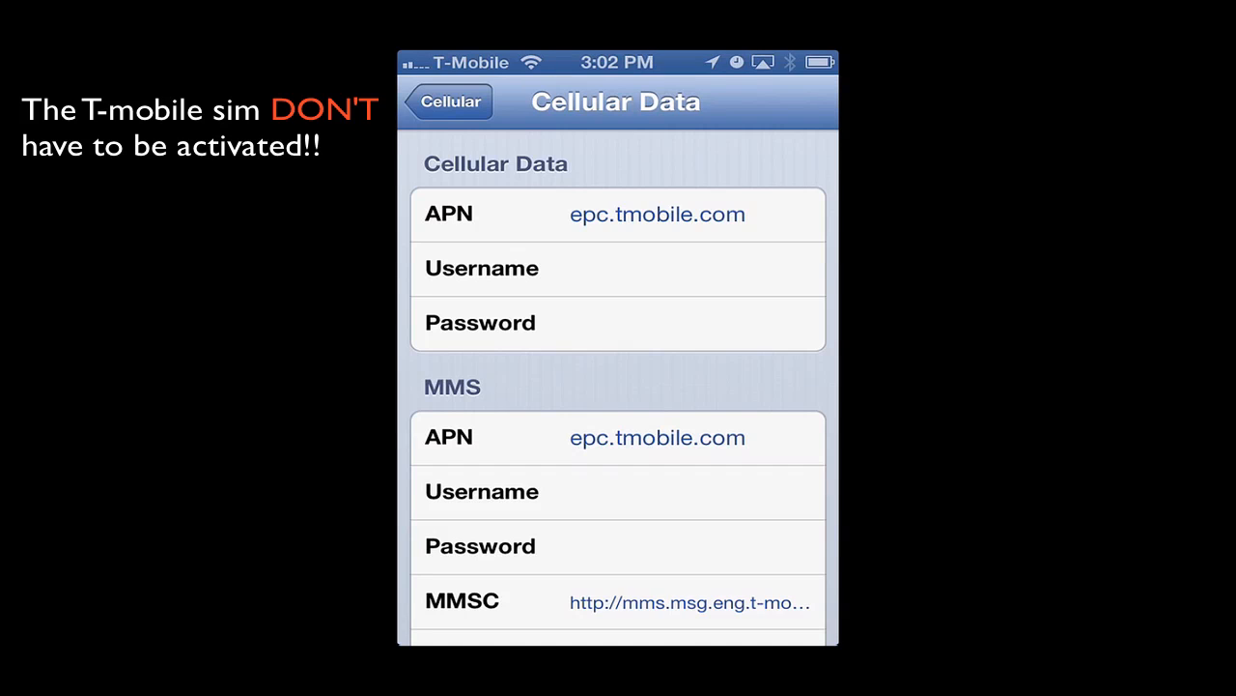
Step: Switch from Settings to Notes, where the No SIM Card Installed alert appears
scroll("down", 3)
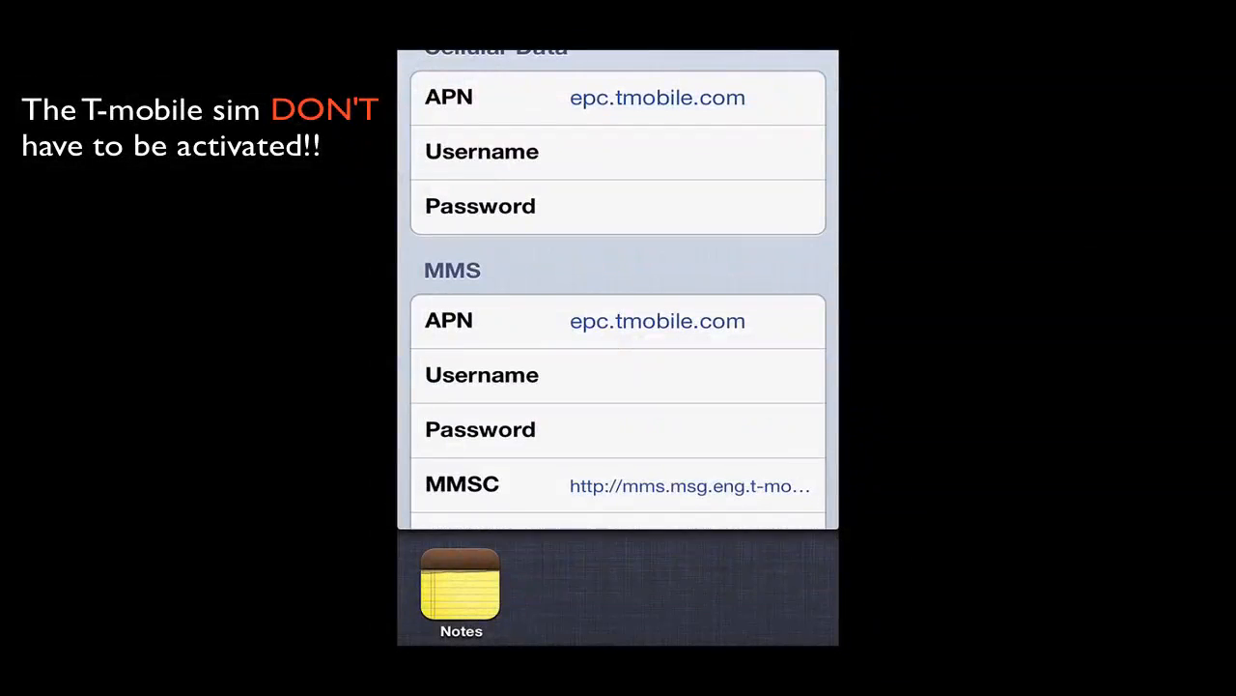
left_click(459, 589)
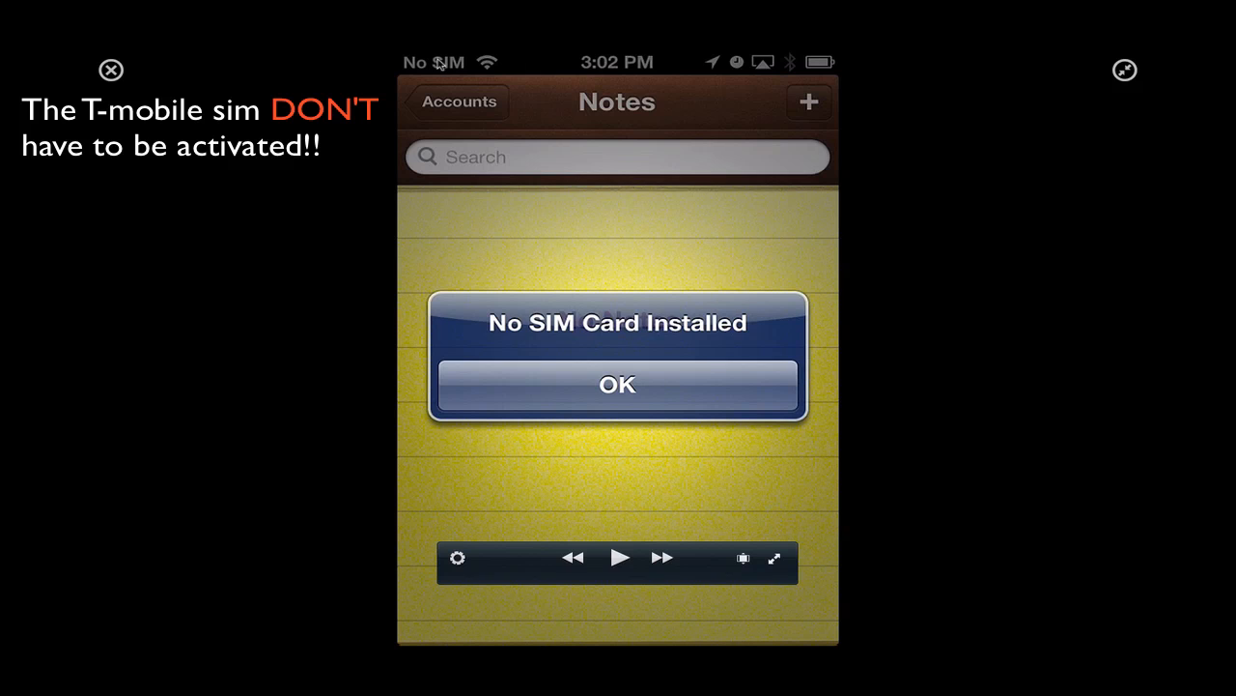
left_click(618, 383)
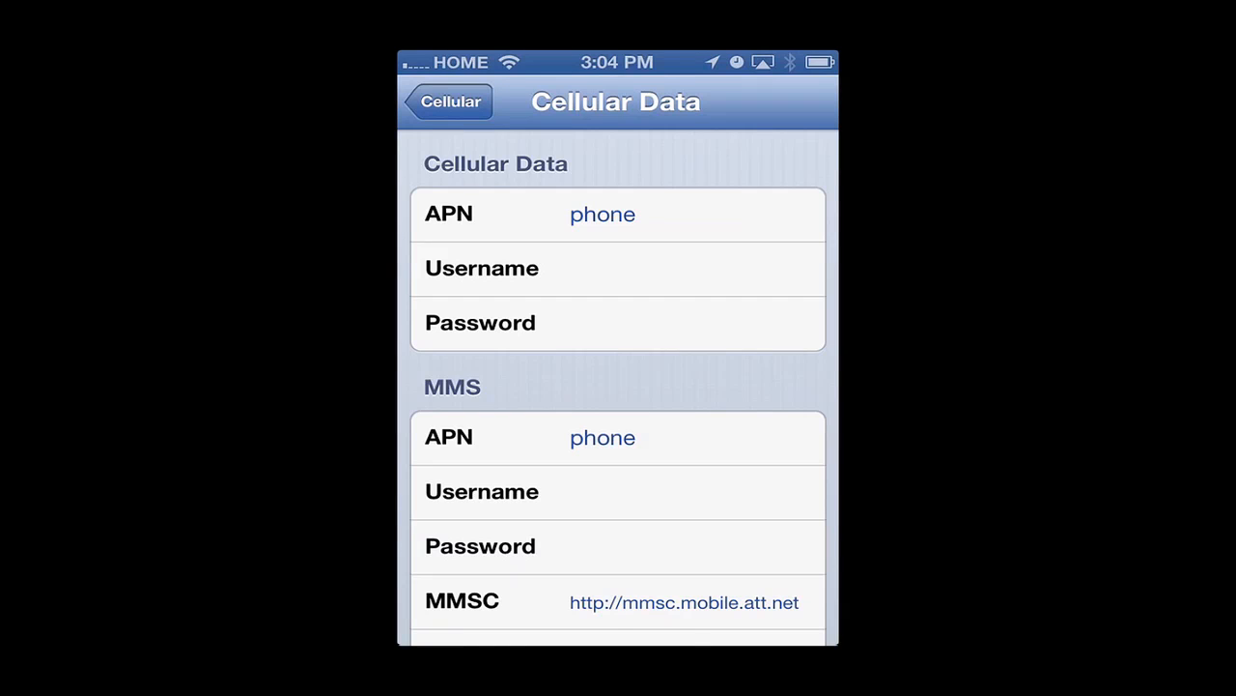
Step: Set the cellular data APN to att.mvno
scroll("down", 3)
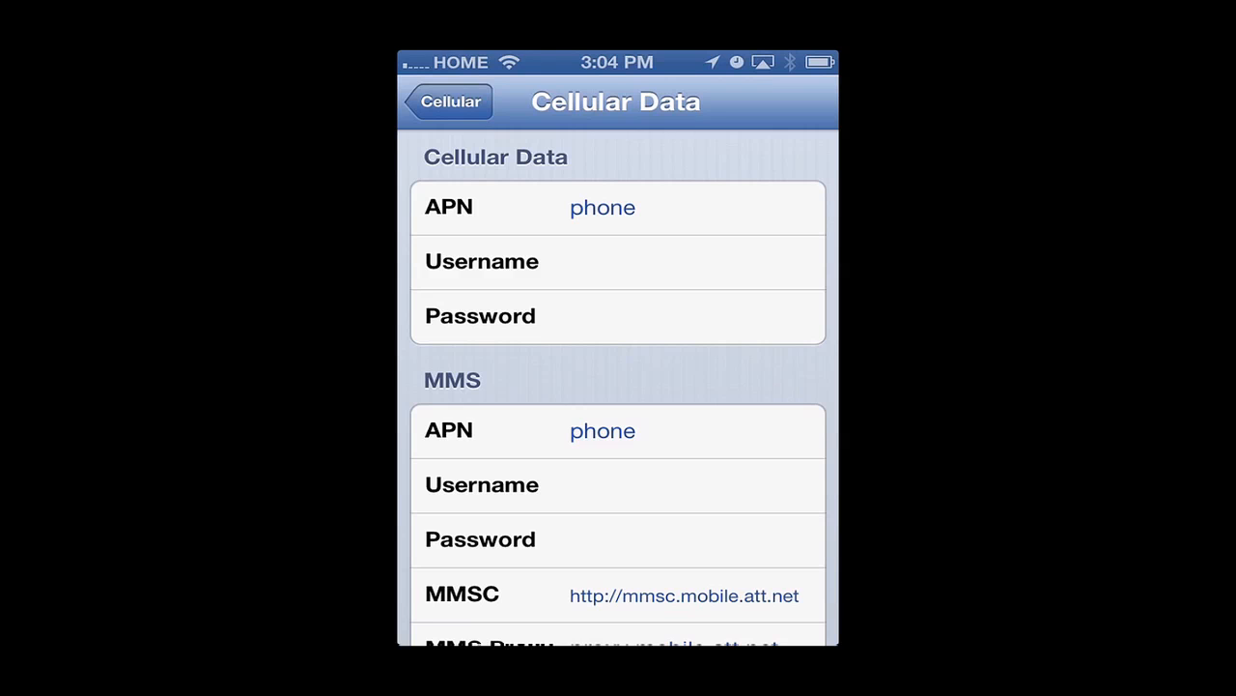
left_click(603, 206)
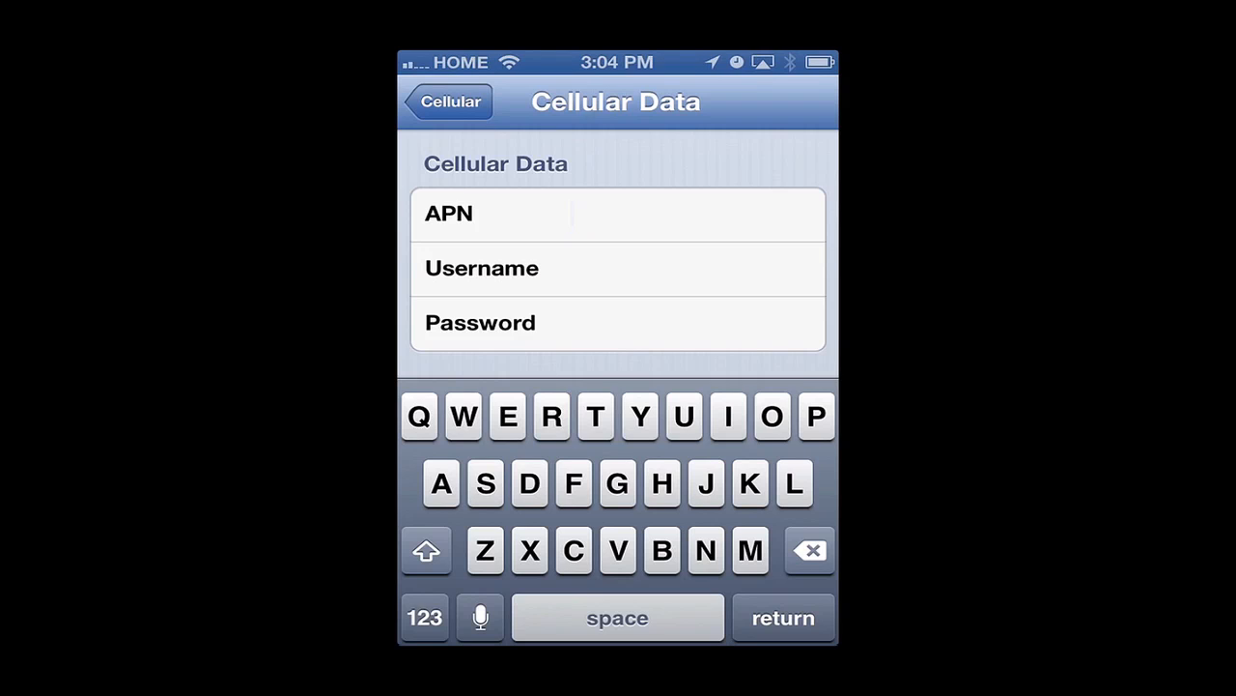
type("a")
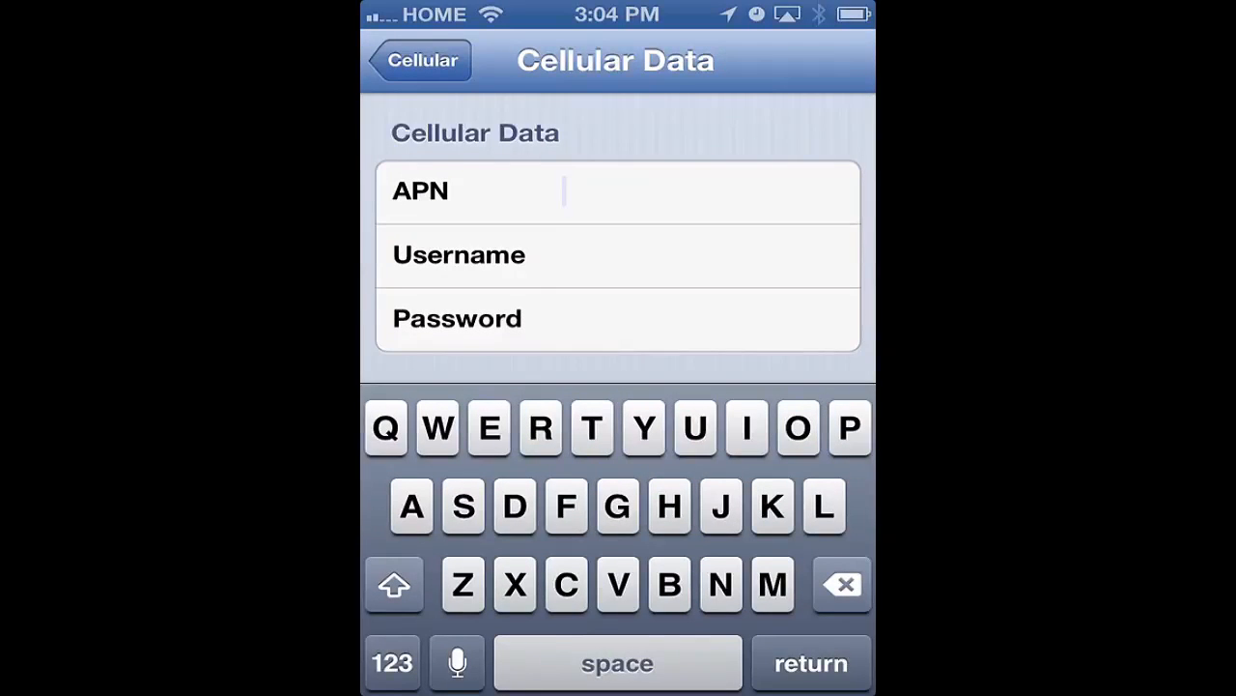
type("att.mv")
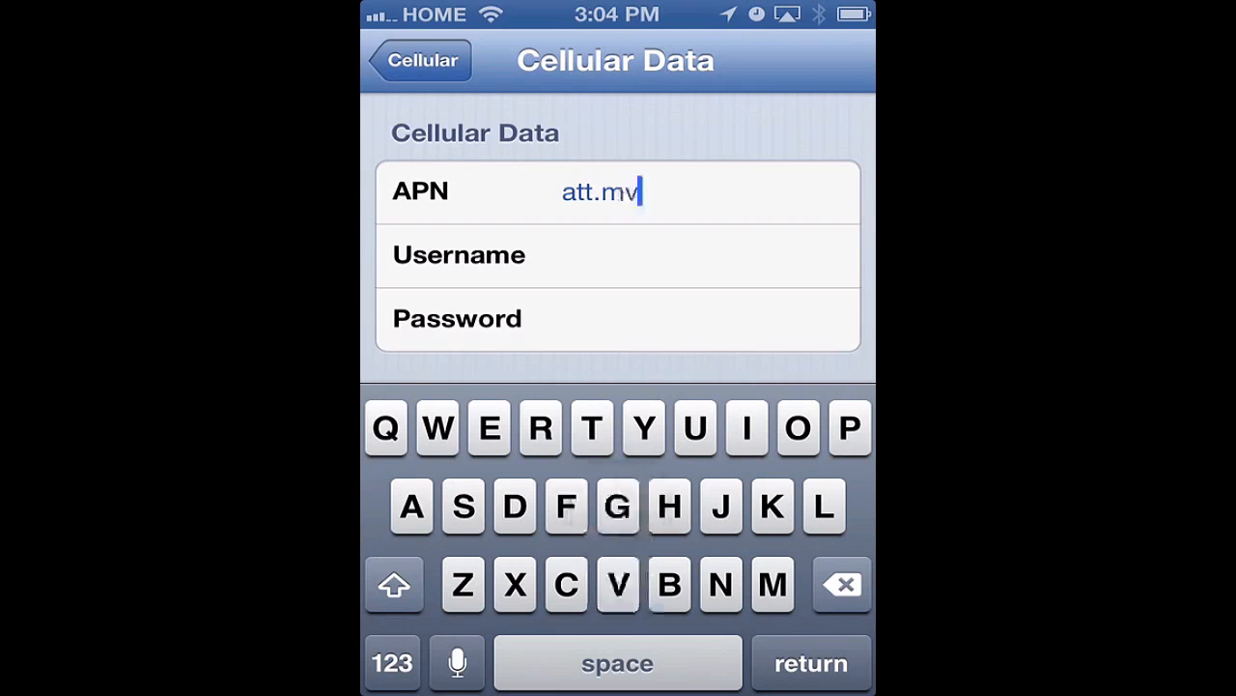
type("no")
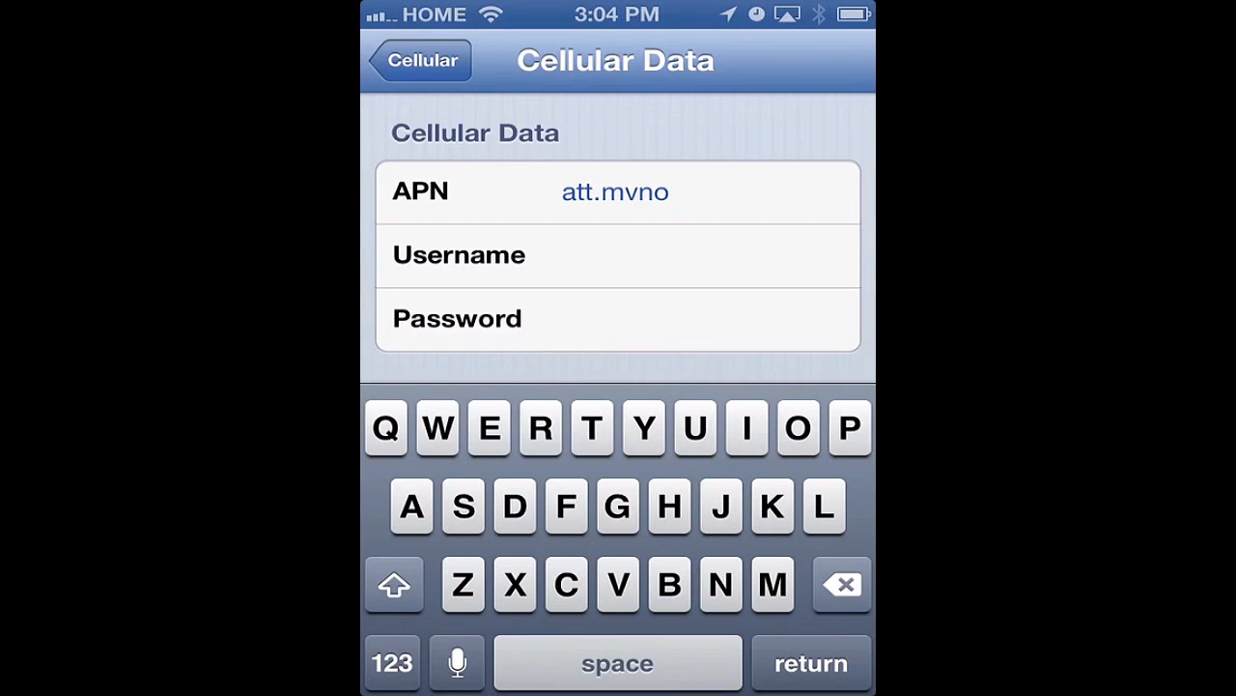
scroll("down", 3)
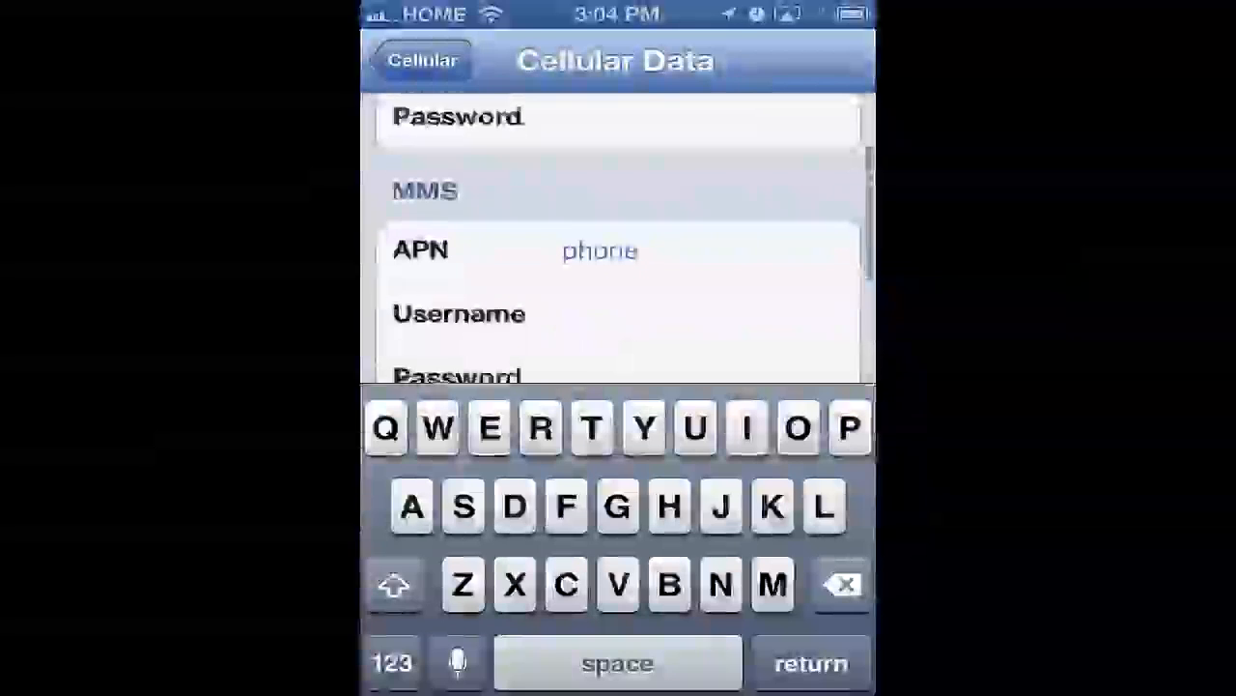
Step: Set the MMS APN to att.mvno
left_click(842, 583)
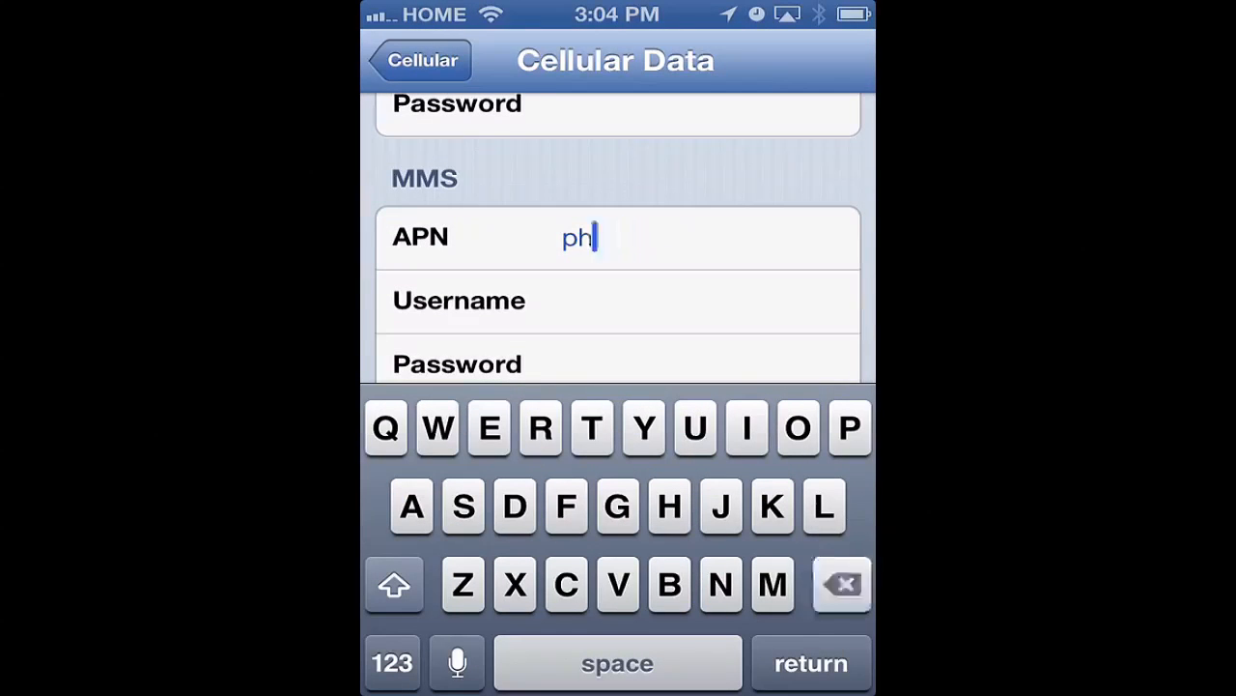
left_click(842, 583)
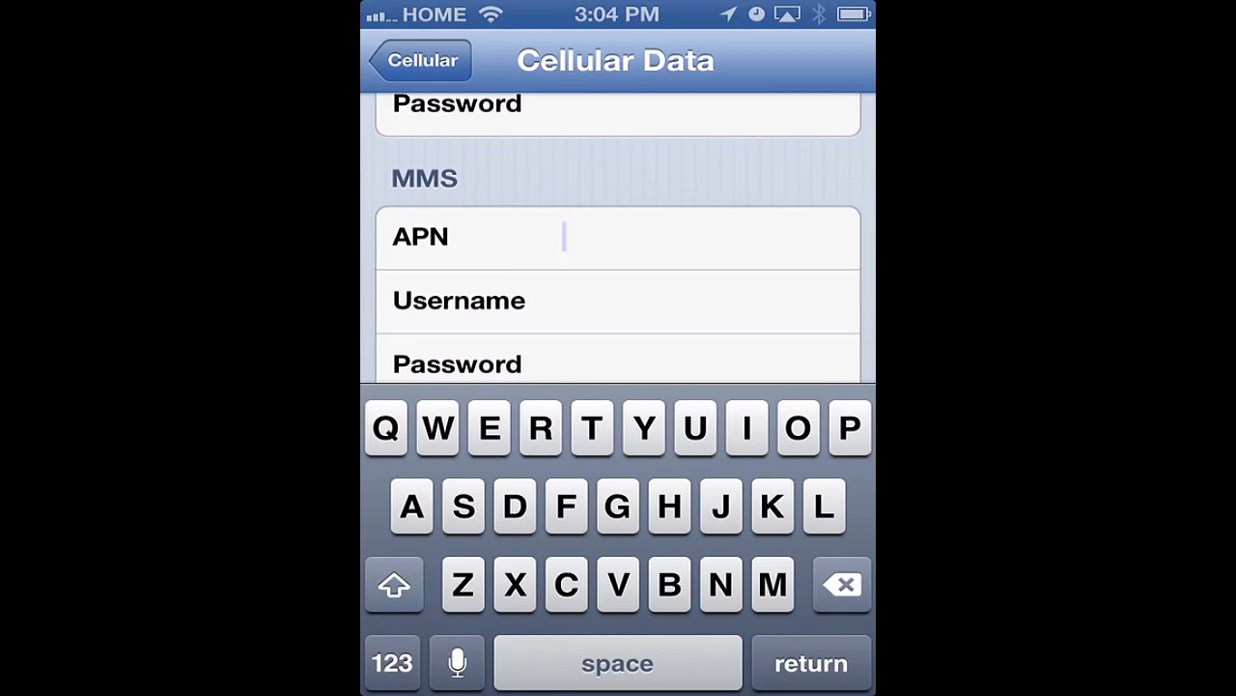
type("att")
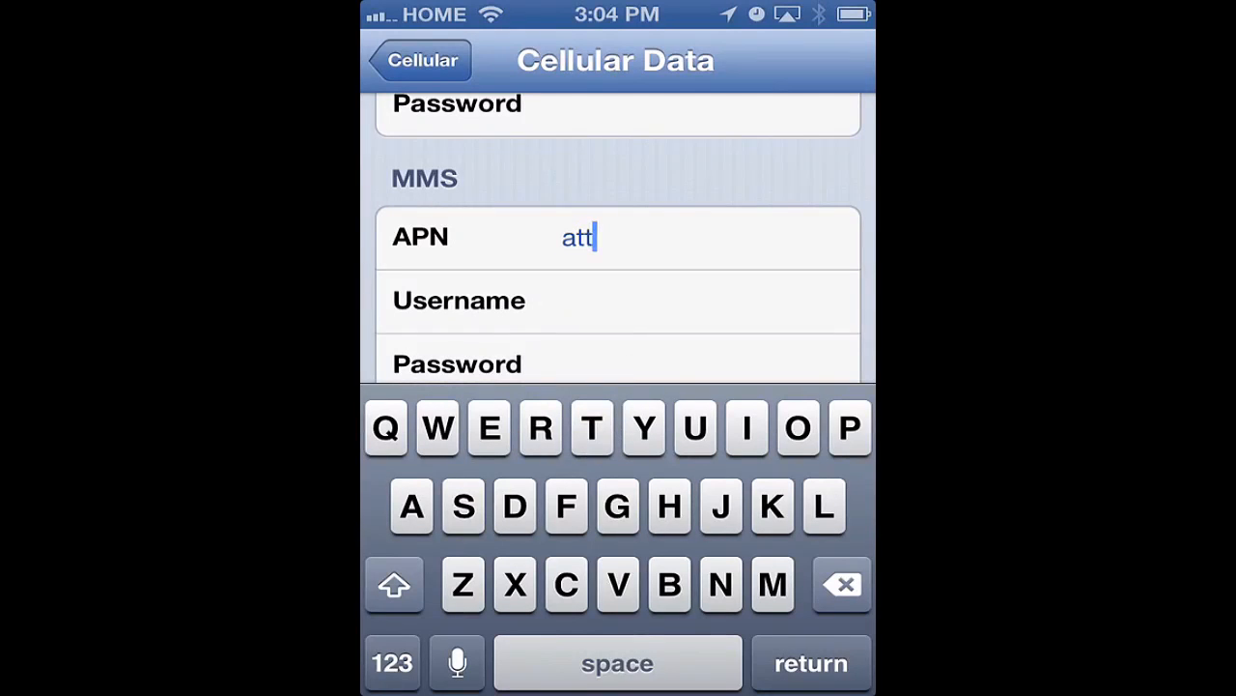
left_click(393, 661)
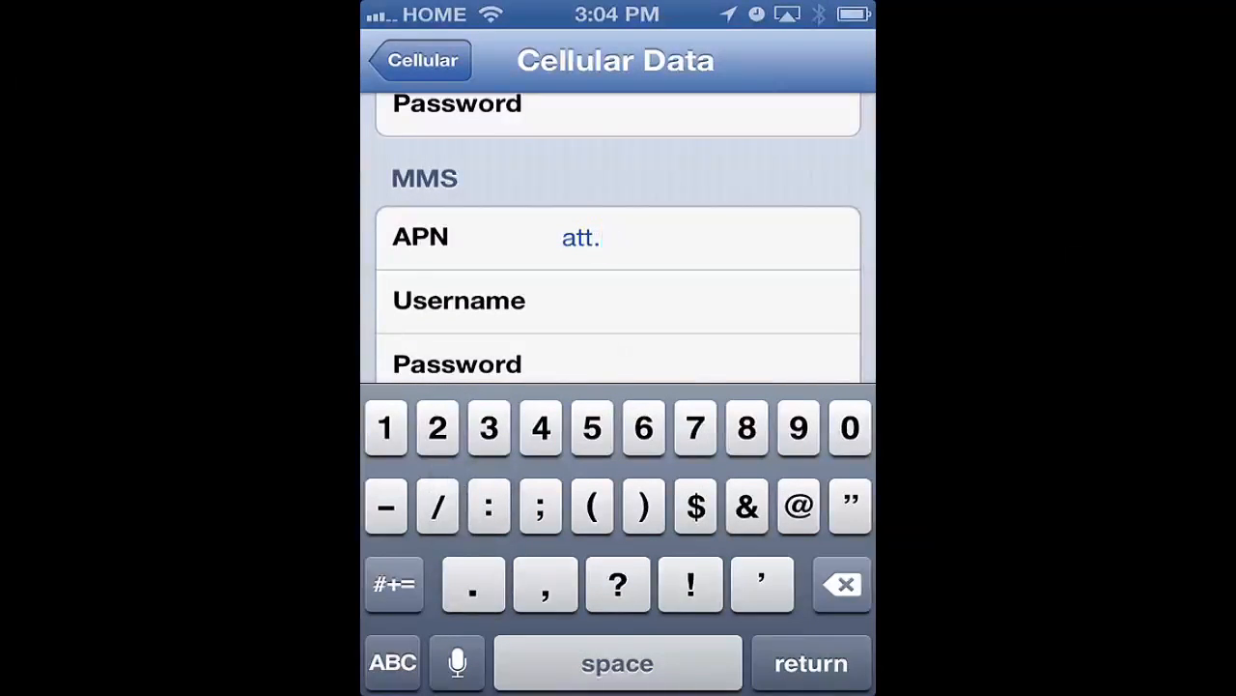
left_click(390, 662)
type("mvno")
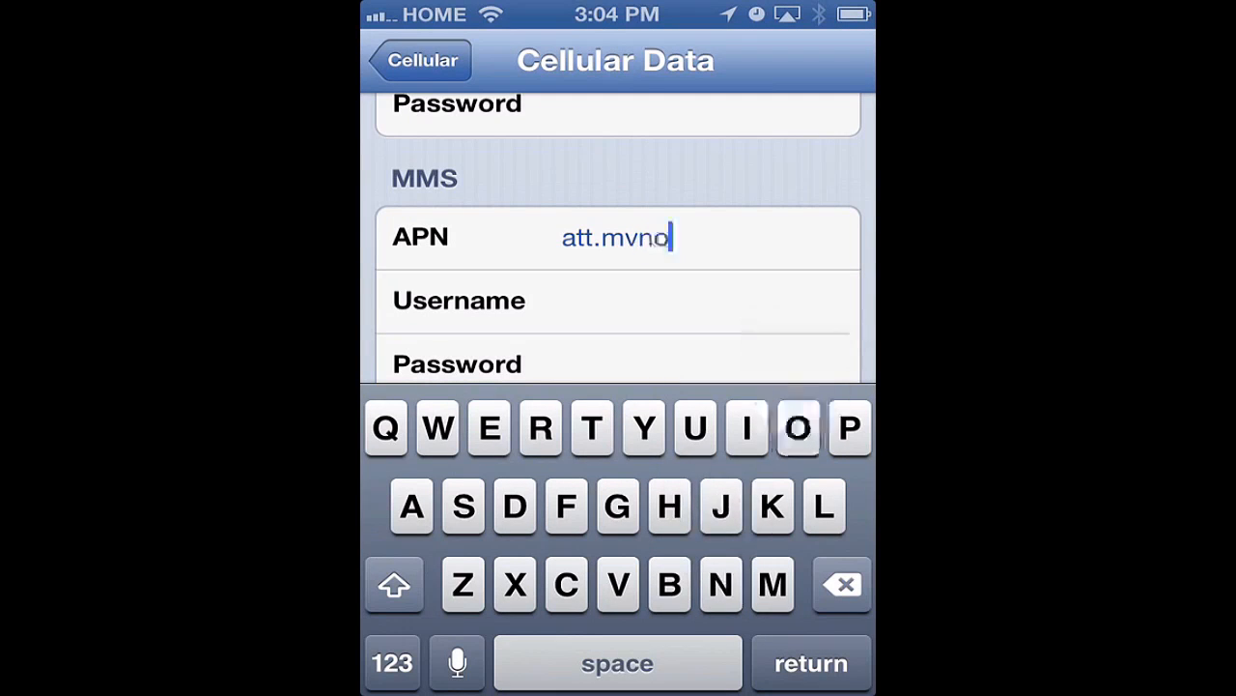
scroll("down", 3)
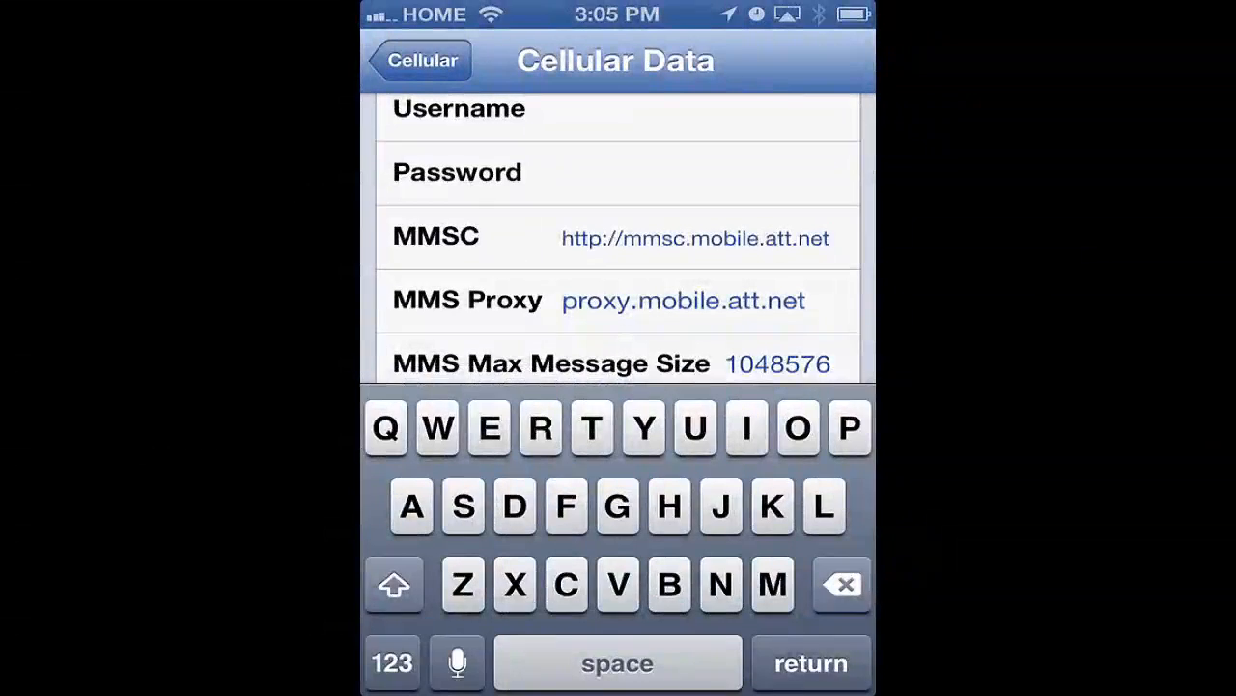
left_click(842, 583)
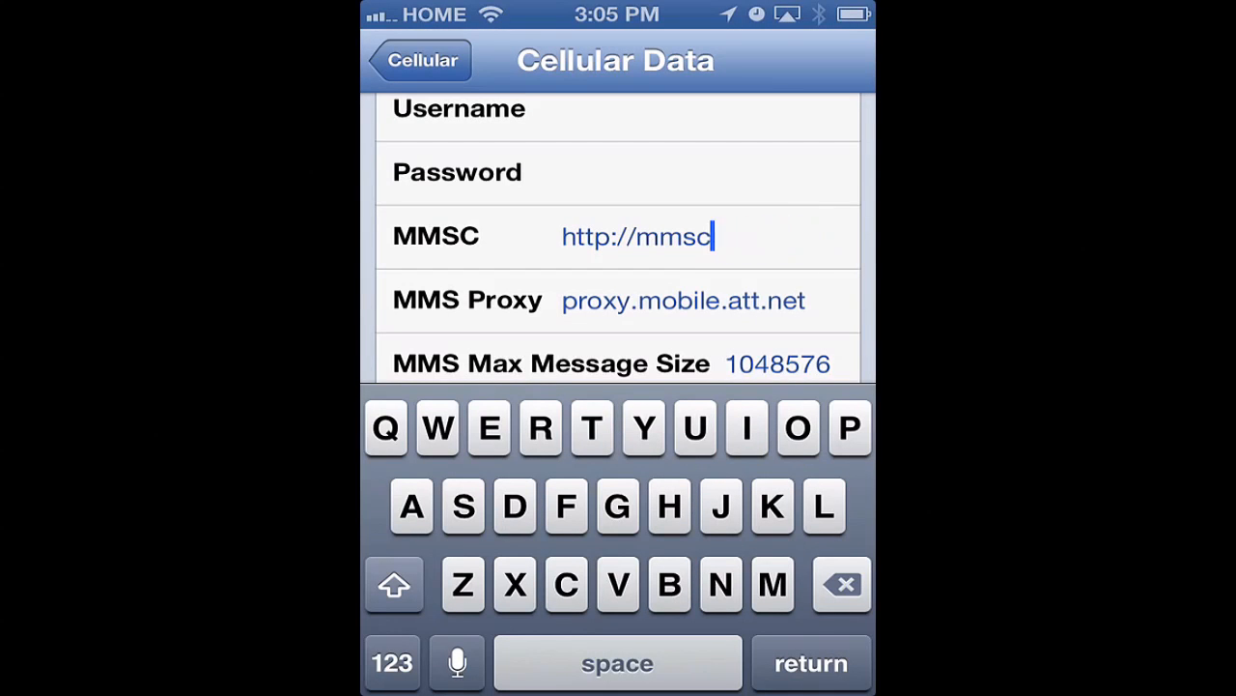
left_click(843, 583)
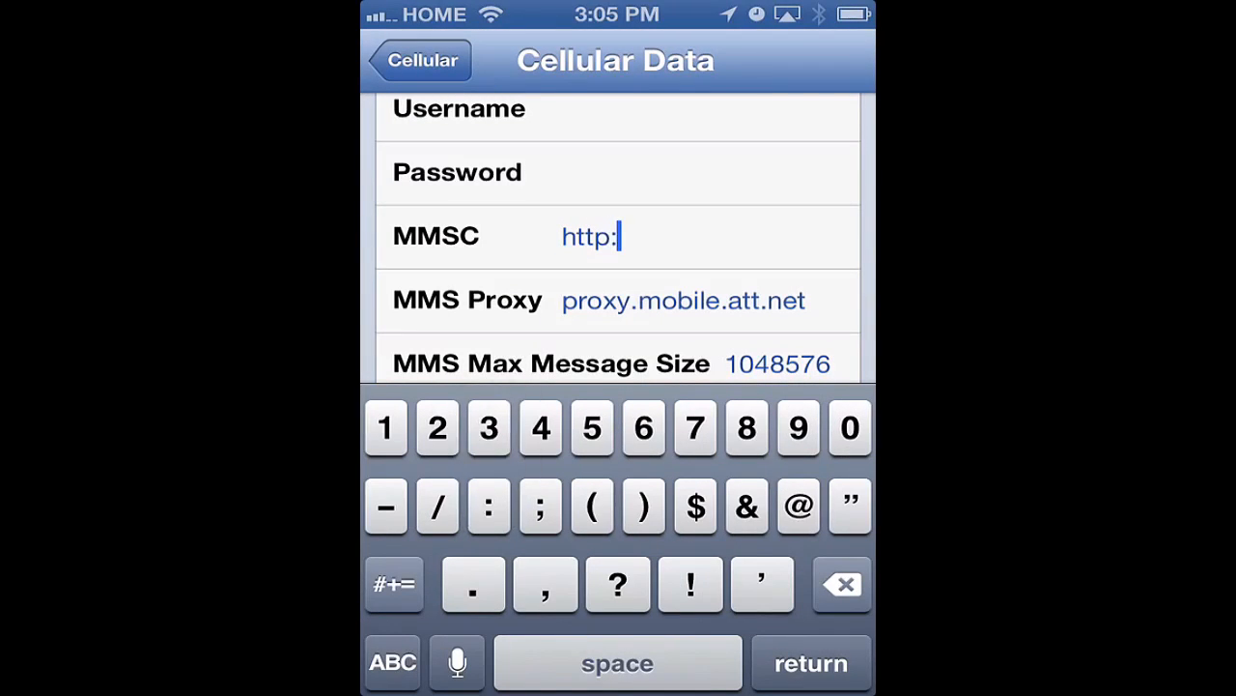
type("//")
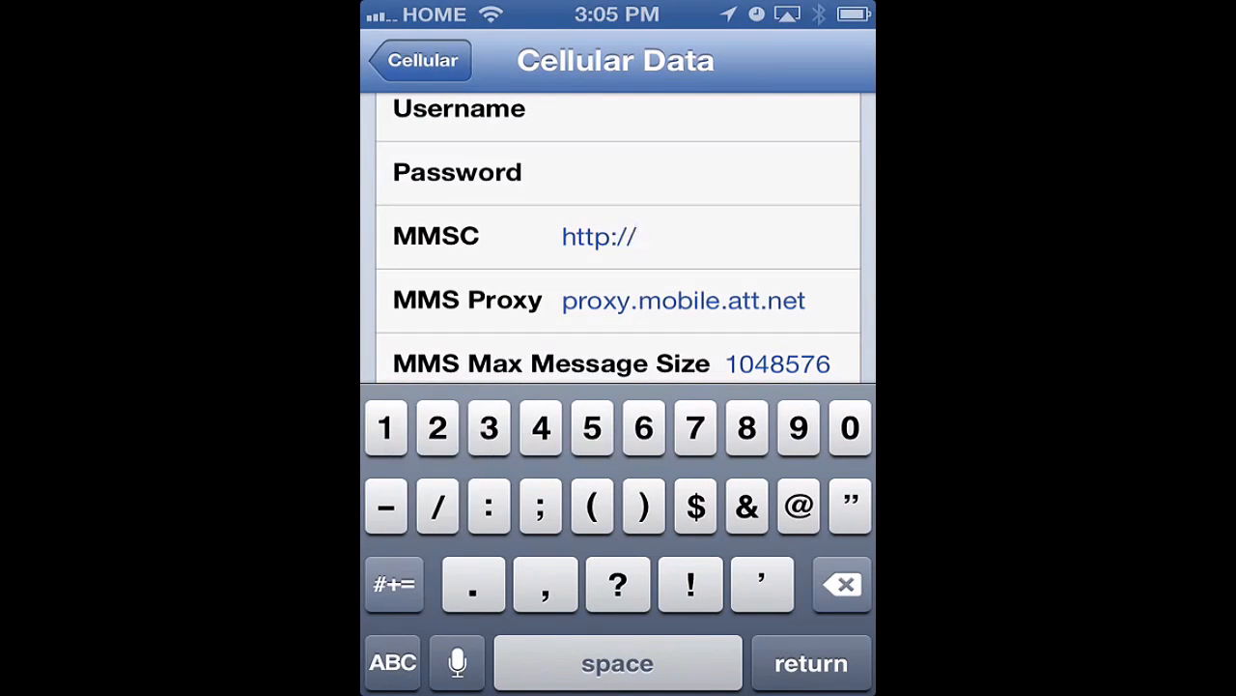
type("mmsc.cin")
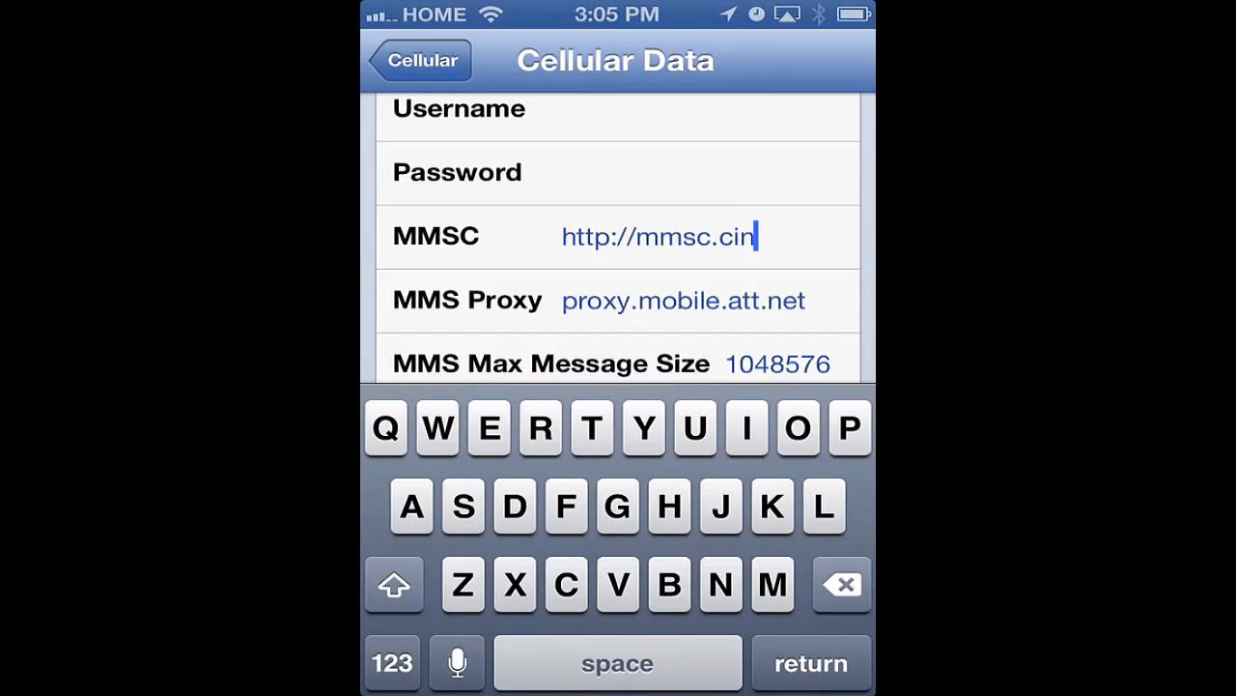
type("gular.")
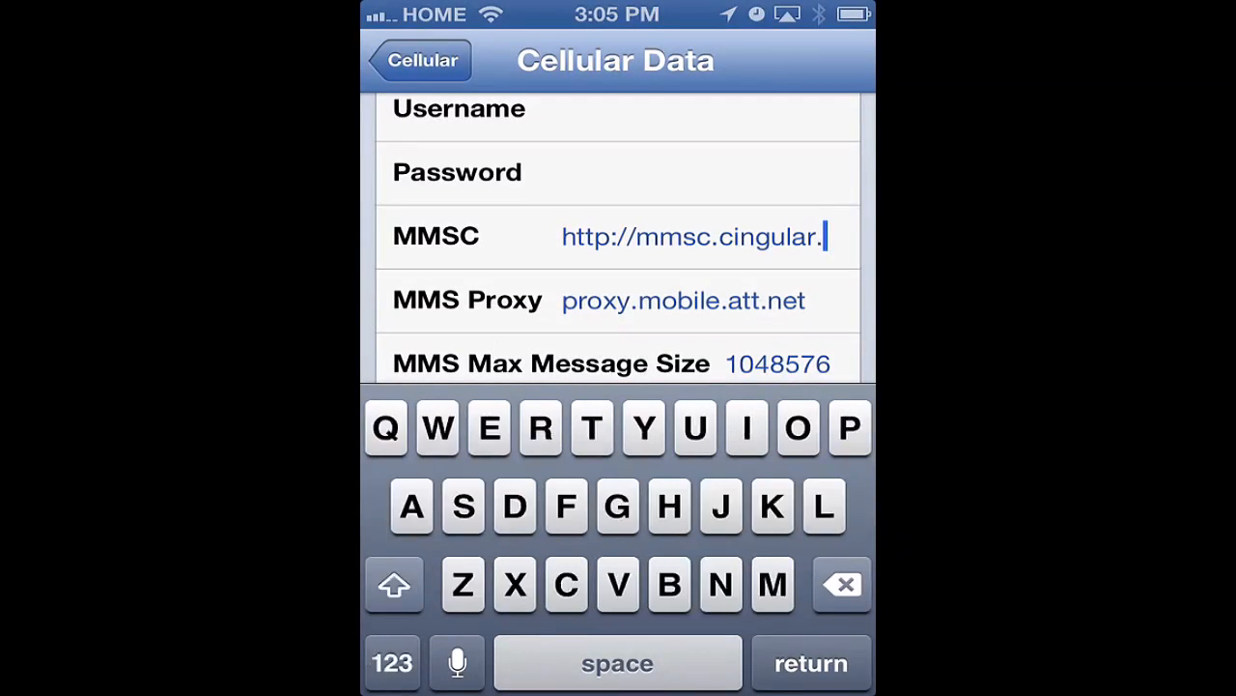
type("com")
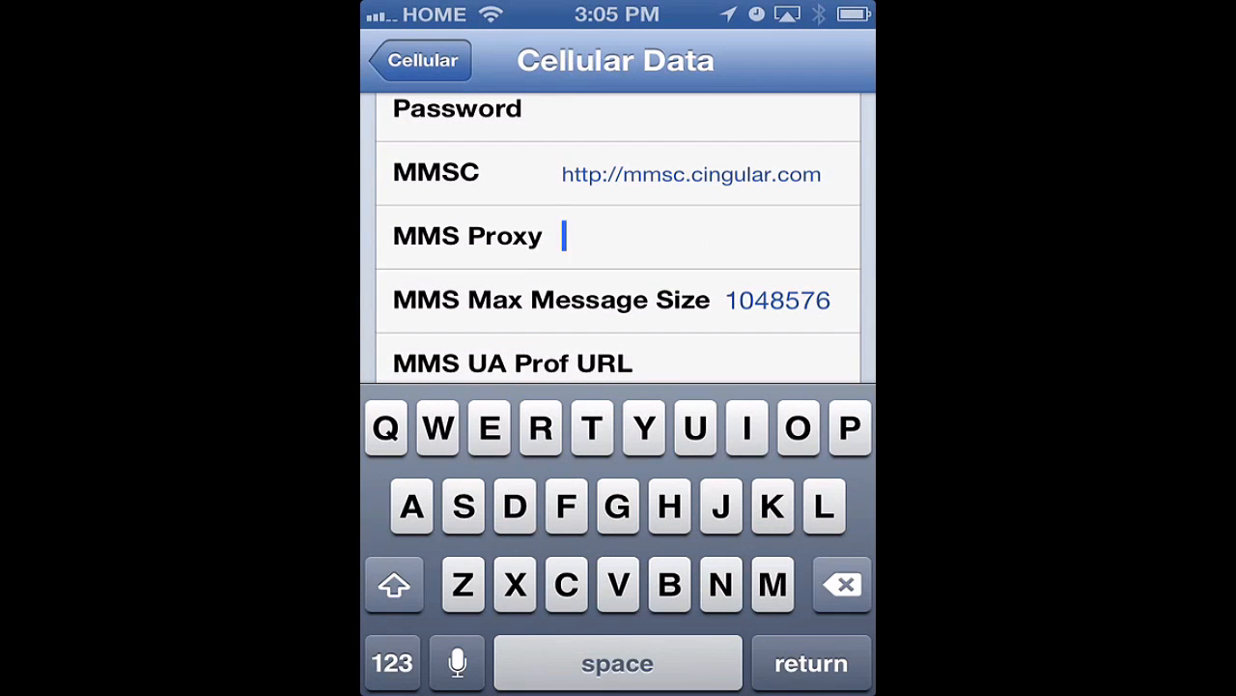
Step: Enter 66.209.11.33:80 as the MMS proxy
type("66.209.11.")
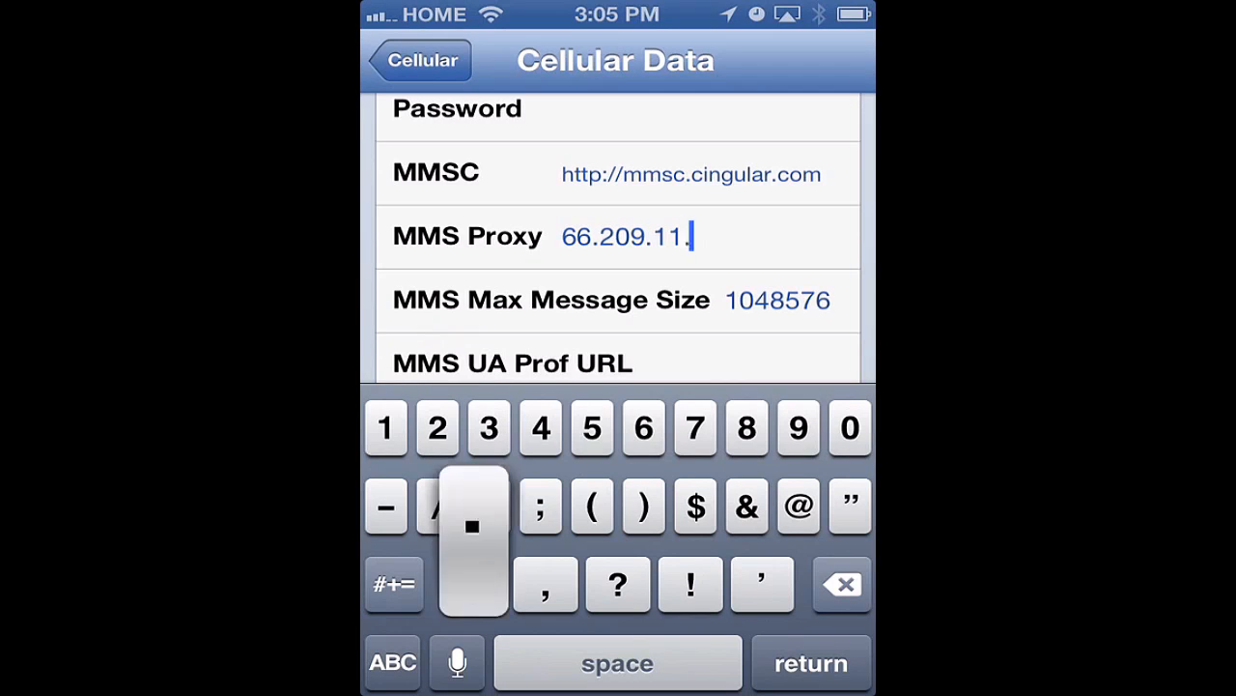
type("33:")
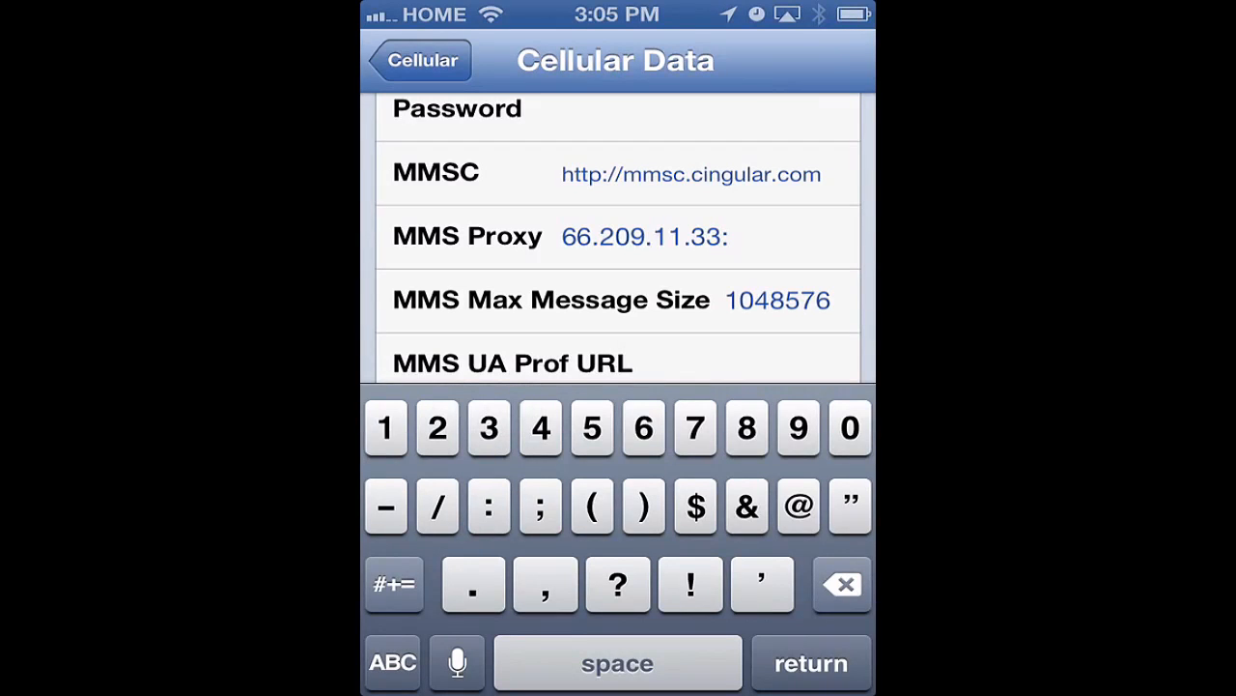
type("80")
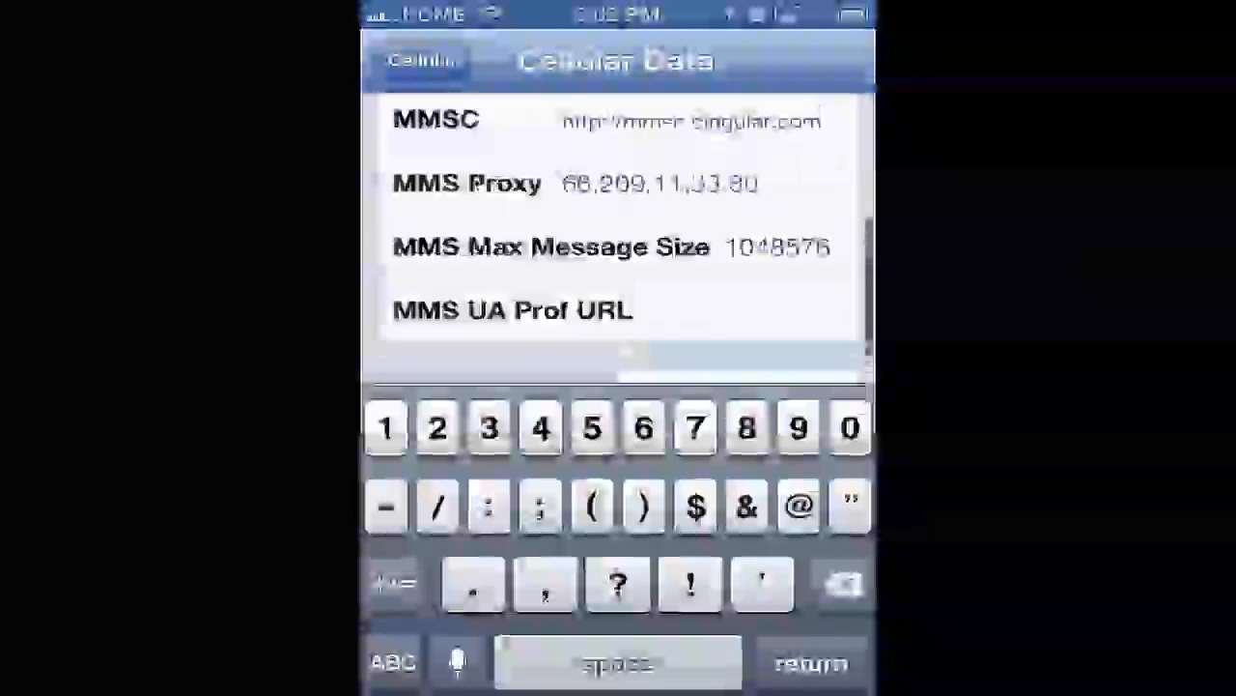
Step: Review the finished APN entries and return to the main Settings list
scroll("down", 3)
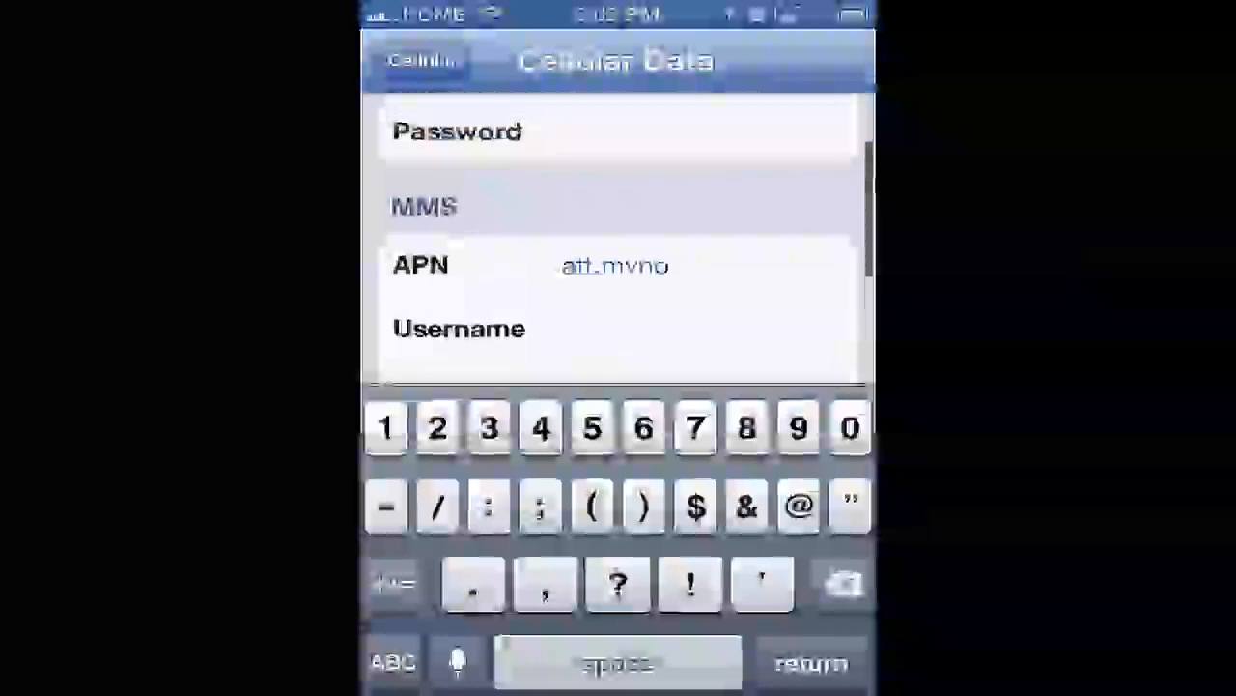
scroll("down", 3)
type("66.209.11.33:80")
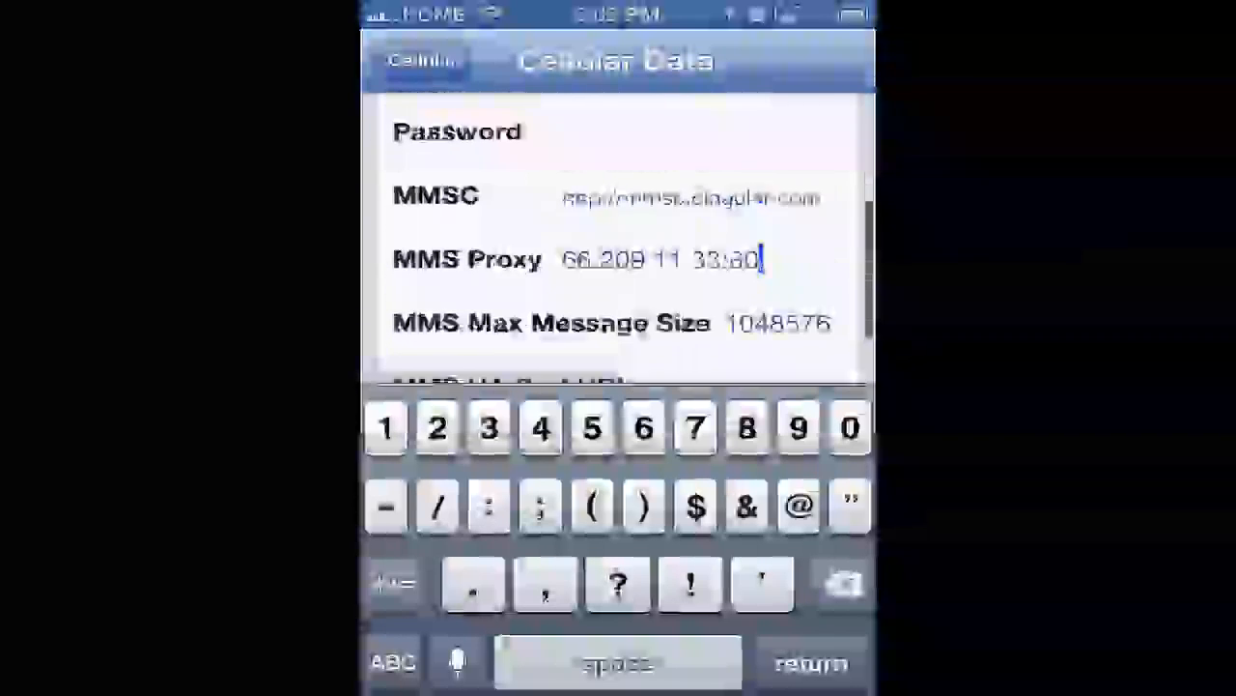
scroll("down", 3)
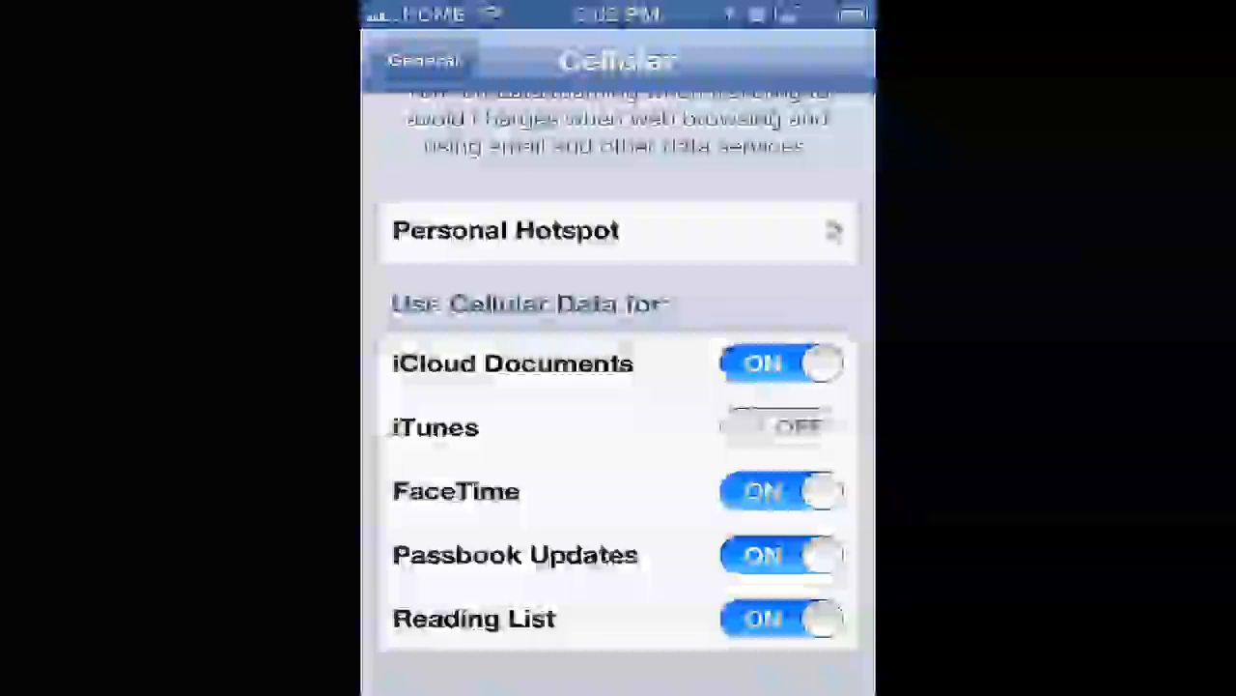
left_click(425, 59)
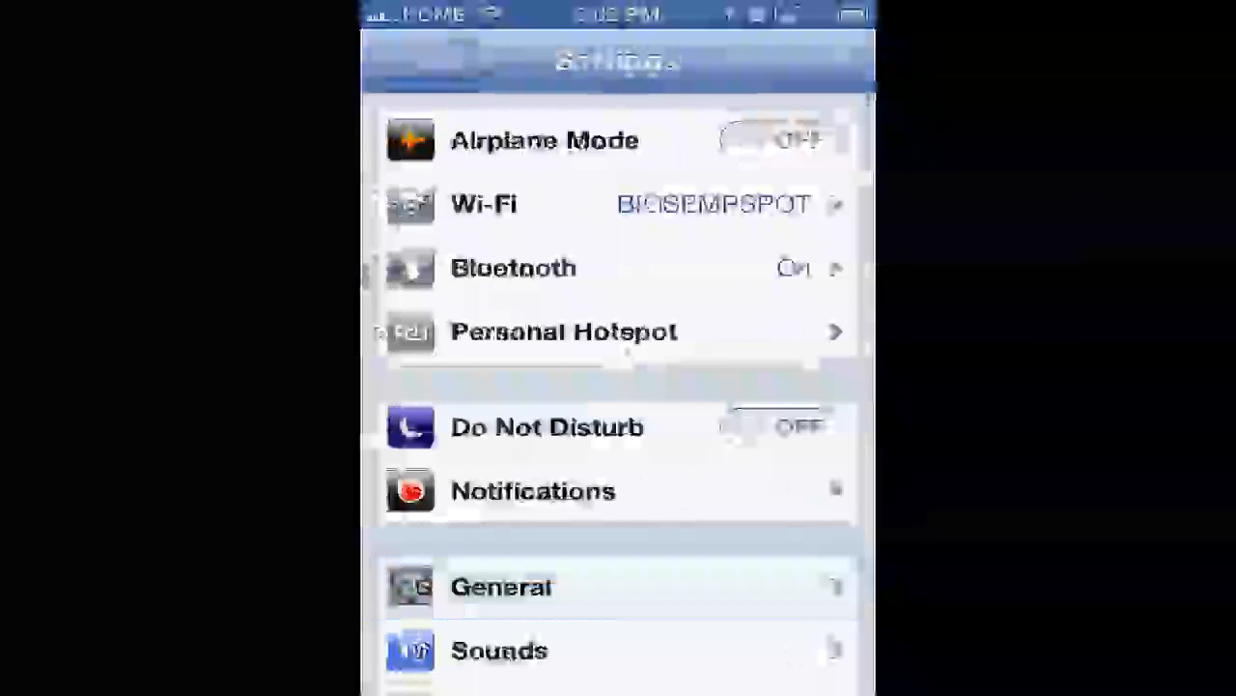